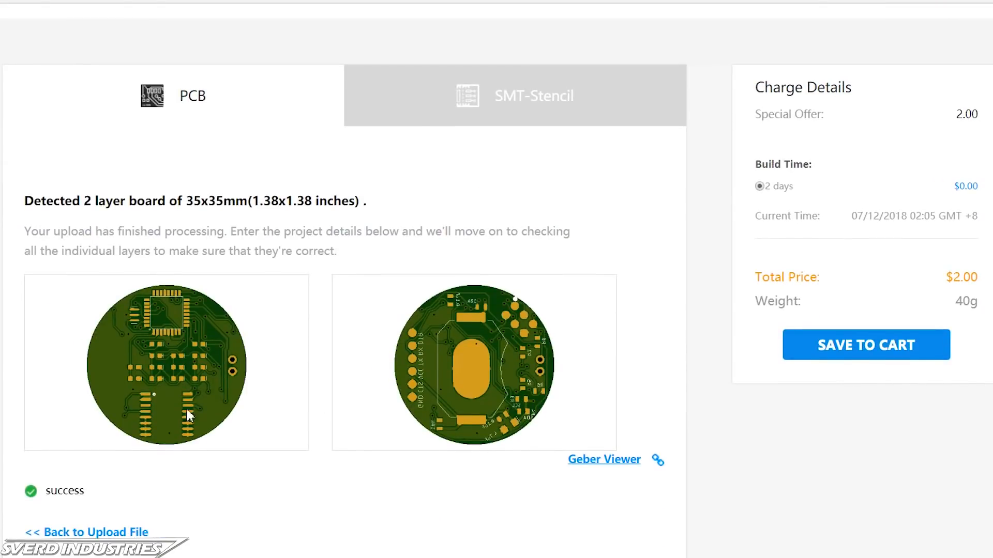
Scroll the datasheet down to section 29.3 Speed Grades, Figure 29-1 frequency vs. VCC chart
{"action": "scroll", "scroll_direction": "down", "scroll_amount": 3}
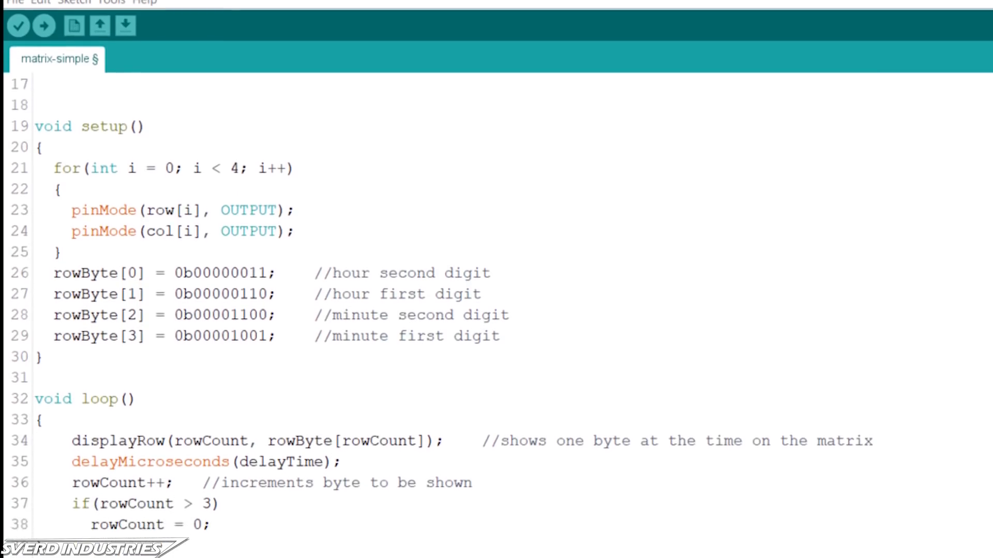
{"action": "scroll", "scroll_direction": "down", "scroll_amount": 3}
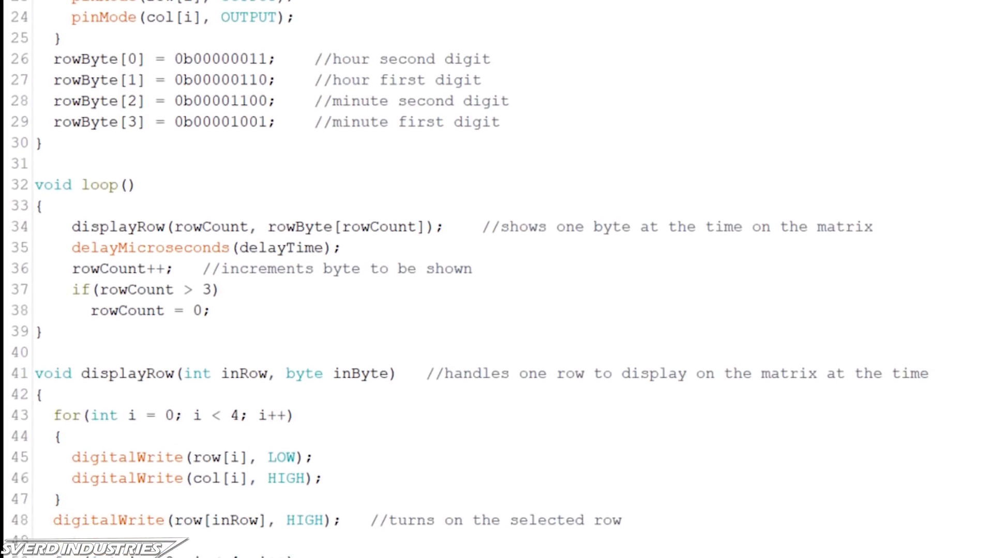
{"action": "scroll", "scroll_direction": "down", "scroll_amount": 3}
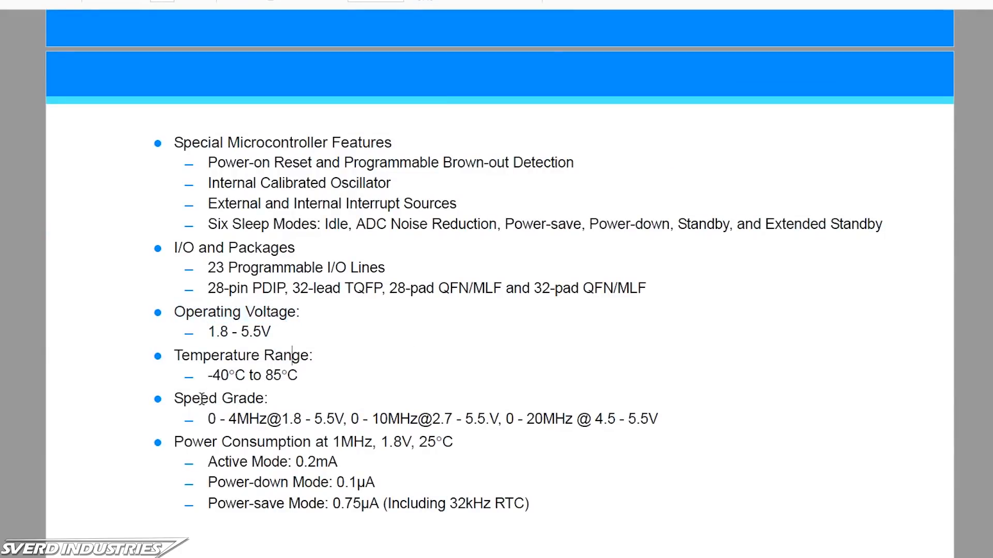
{"action": "left_click_drag", "start_coordinate": [176, 398], "coordinate": [350, 419]}
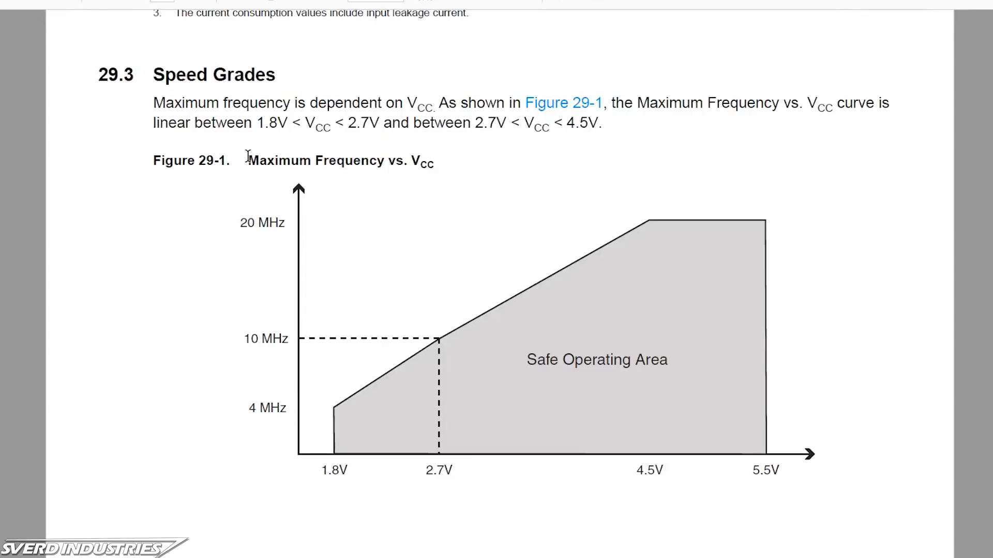
{"action": "mouse_move", "coordinate": [340, 444]}
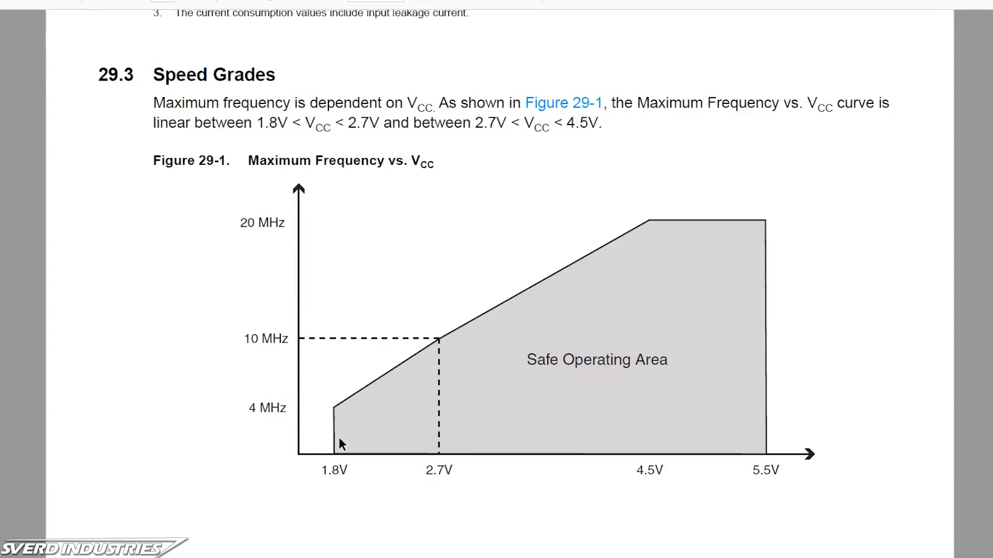
{"action": "mouse_move", "coordinate": [374, 463]}
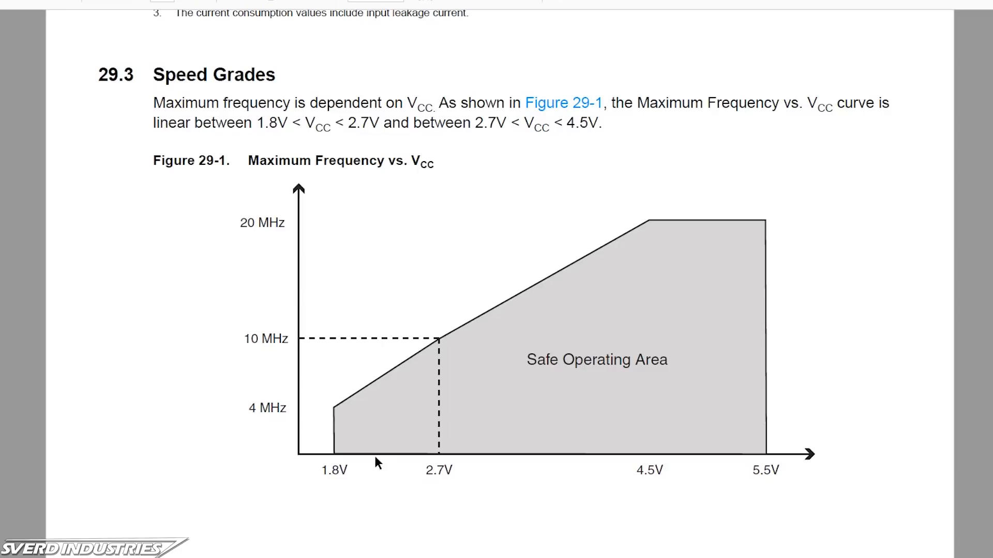
{"action": "mouse_move", "coordinate": [354, 403]}
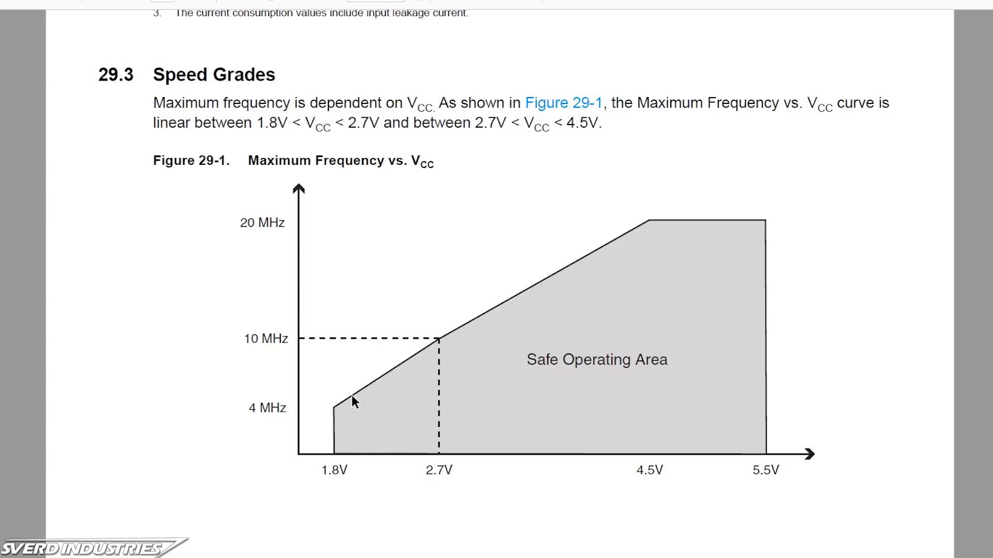
{"action": "mouse_move", "coordinate": [358, 404]}
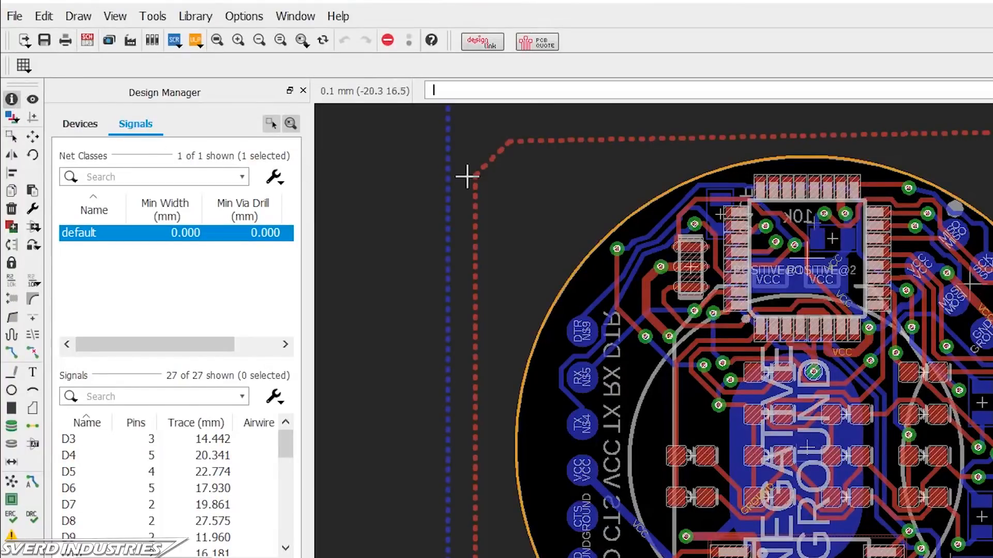
{"action": "mouse_move", "coordinate": [638, 212]}
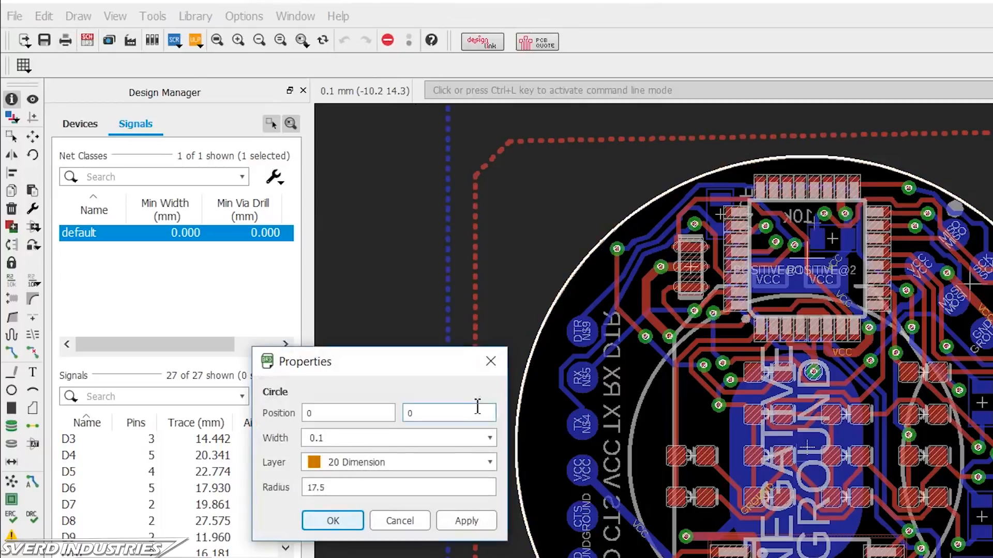
Confirm the Dimension circle at 0,0 with radius 17.5, then run RATSNEST to fill the pours
{"action": "left_click", "coordinate": [399, 487]}
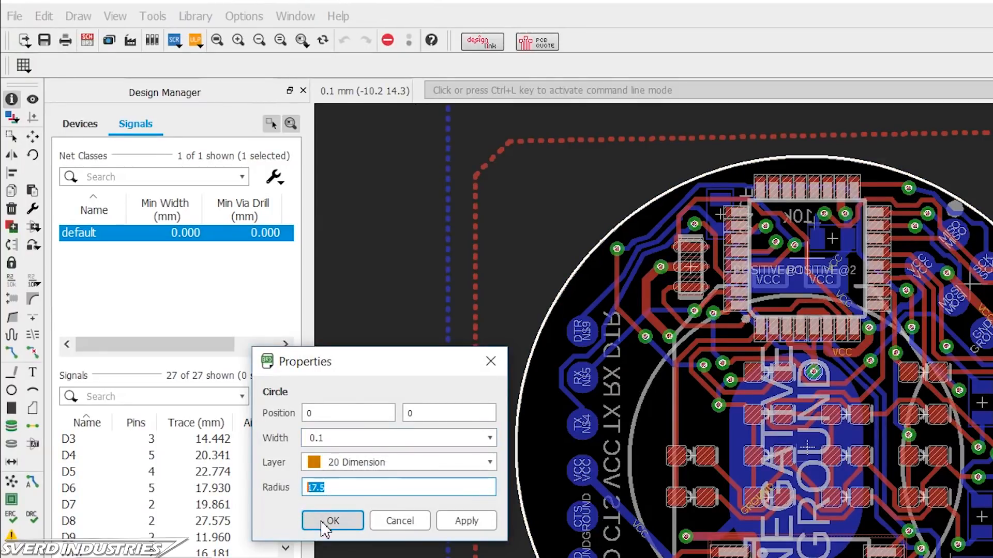
{"action": "left_click", "coordinate": [332, 520]}
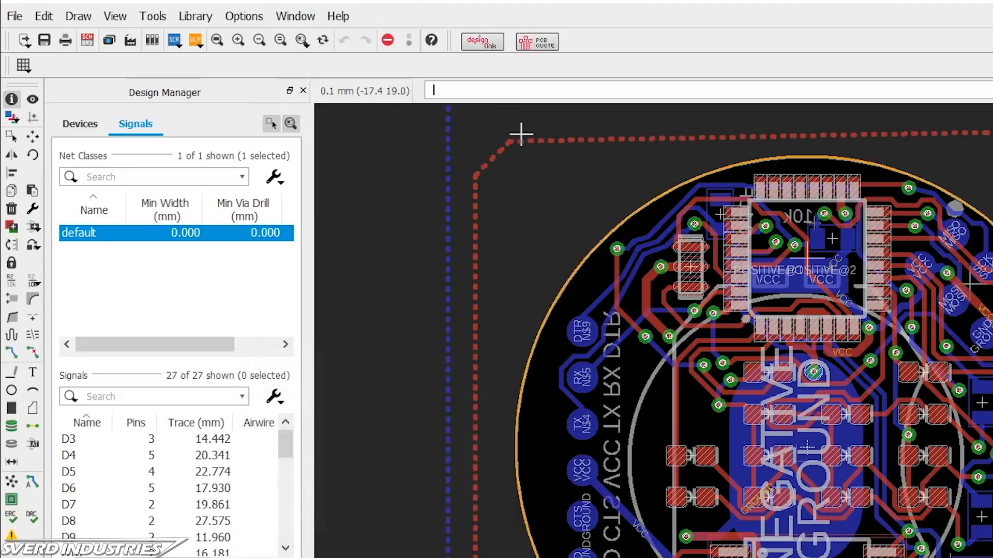
{"action": "type", "text": "RATSNEST"}
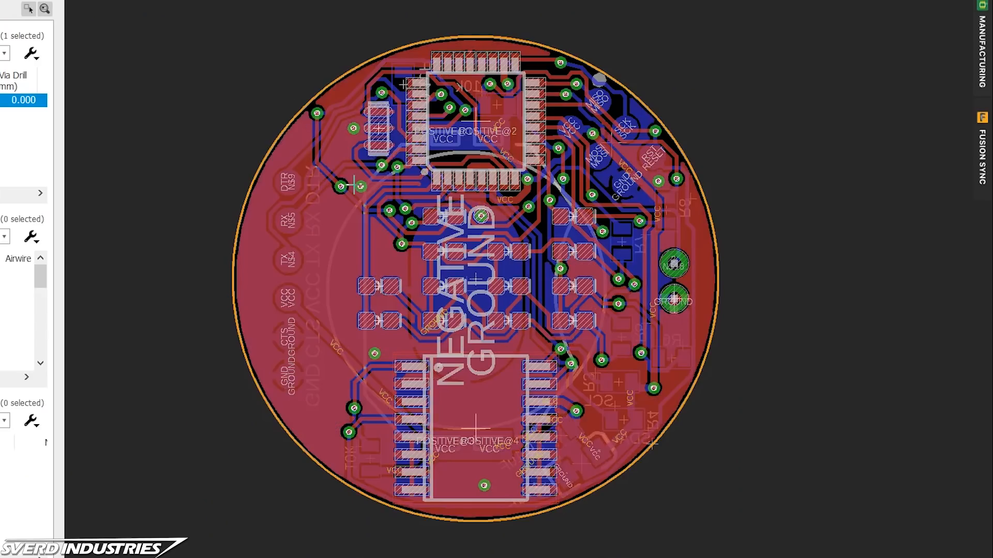
{"action": "left_click", "coordinate": [193, 83]}
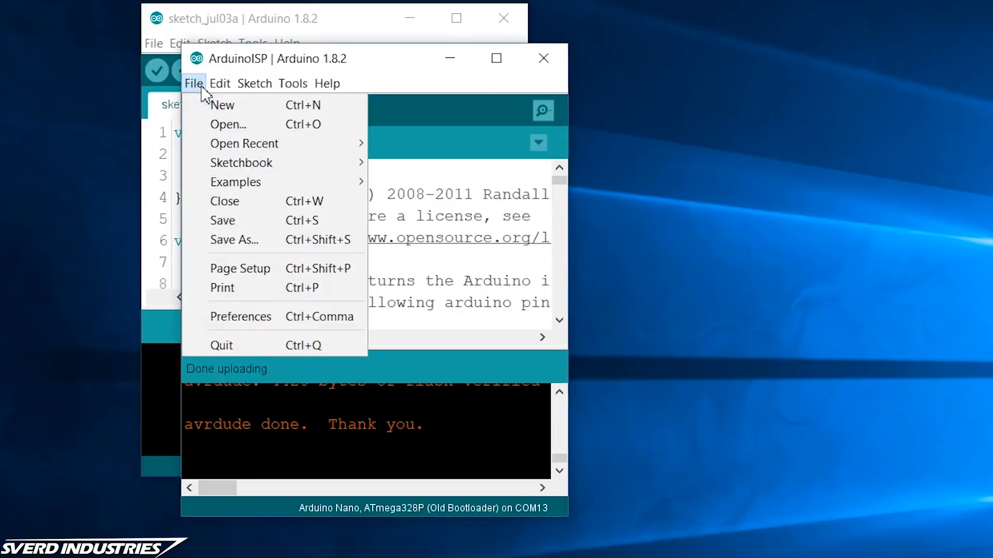
Add the MiniCore URL via Preferences and Boards Manager, then upload the ArduinoISP example to the Nano
{"action": "left_click", "coordinate": [240, 316]}
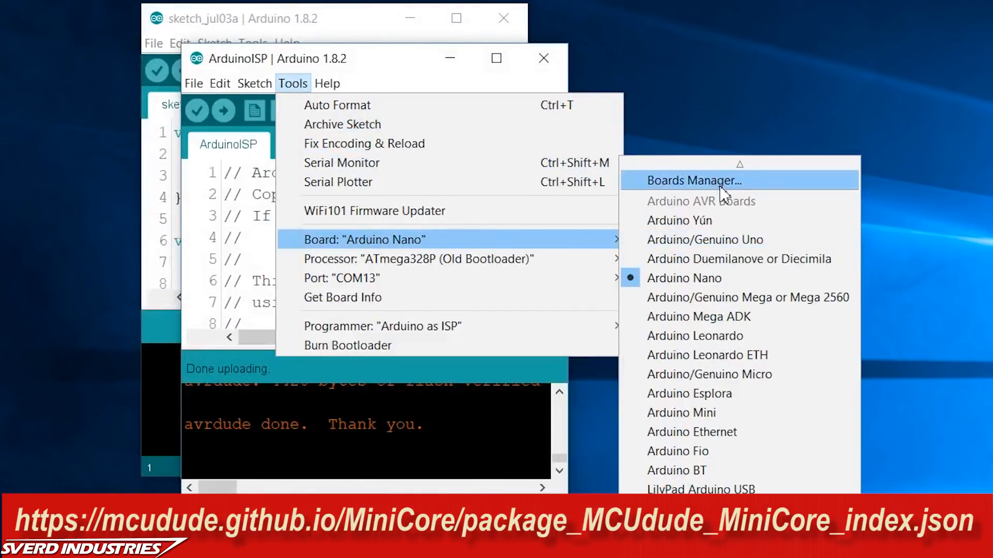
{"action": "left_click", "coordinate": [694, 180]}
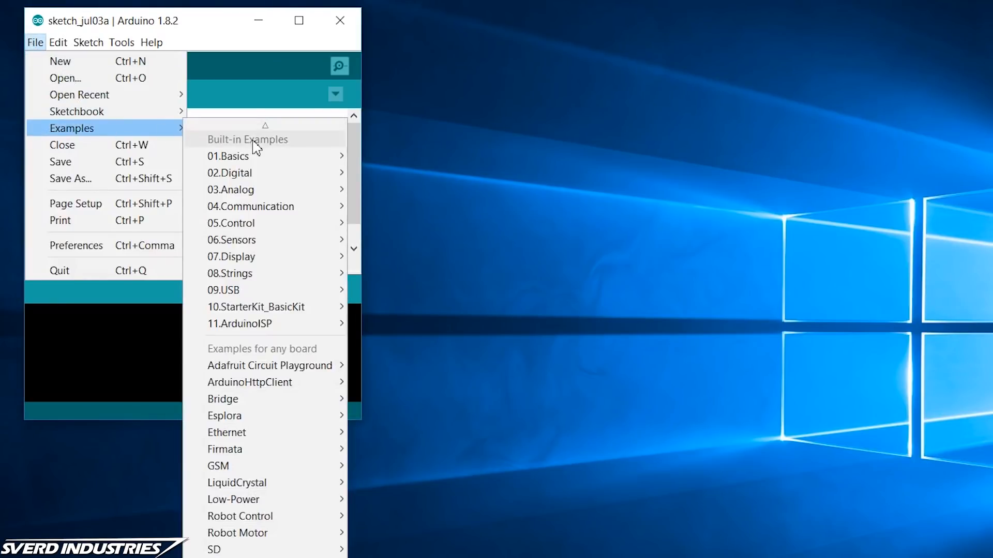
{"action": "left_click", "coordinate": [239, 323]}
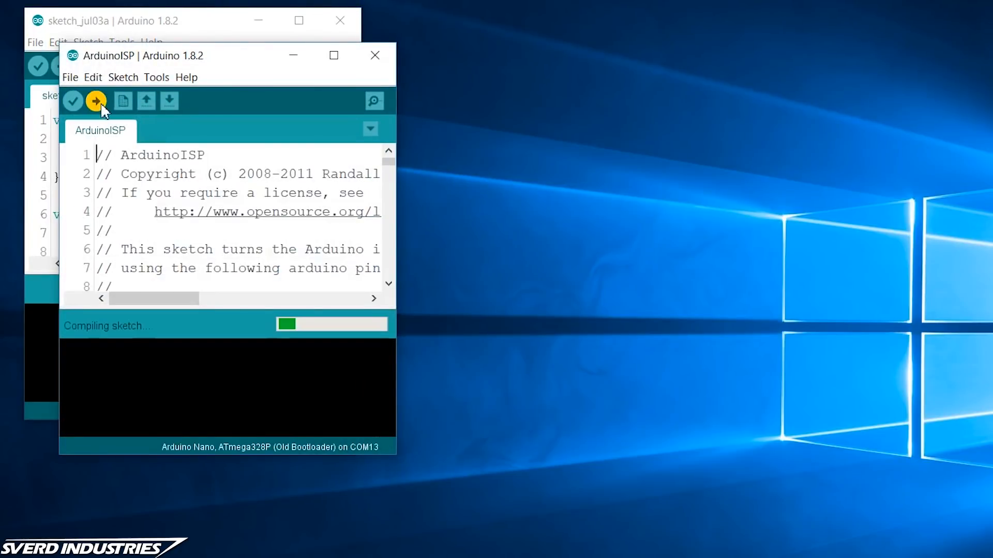
{"action": "left_click", "coordinate": [156, 78]}
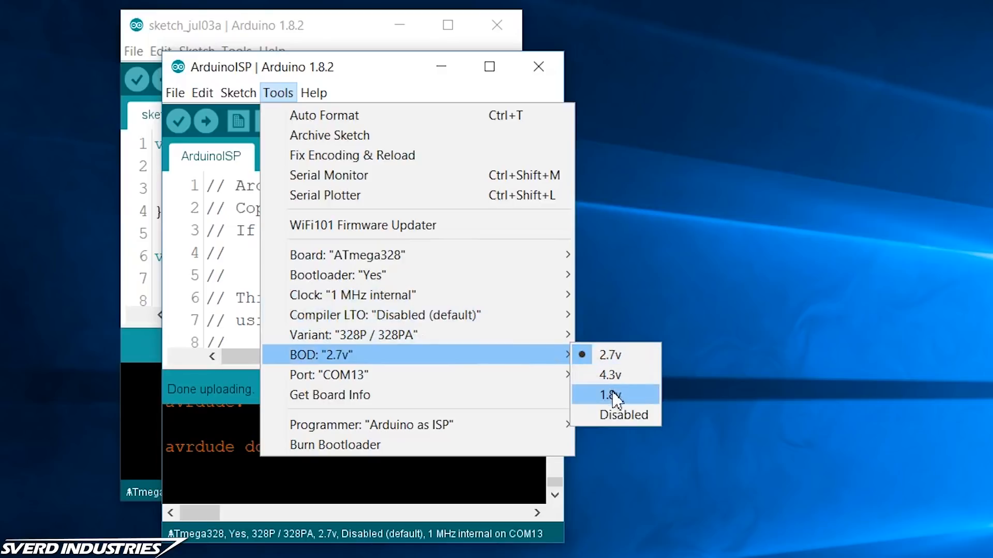
Set BOD to 1.8 V for the ATmega328 and burn the bootloader via Arduino as ISP
{"action": "left_click", "coordinate": [610, 395]}
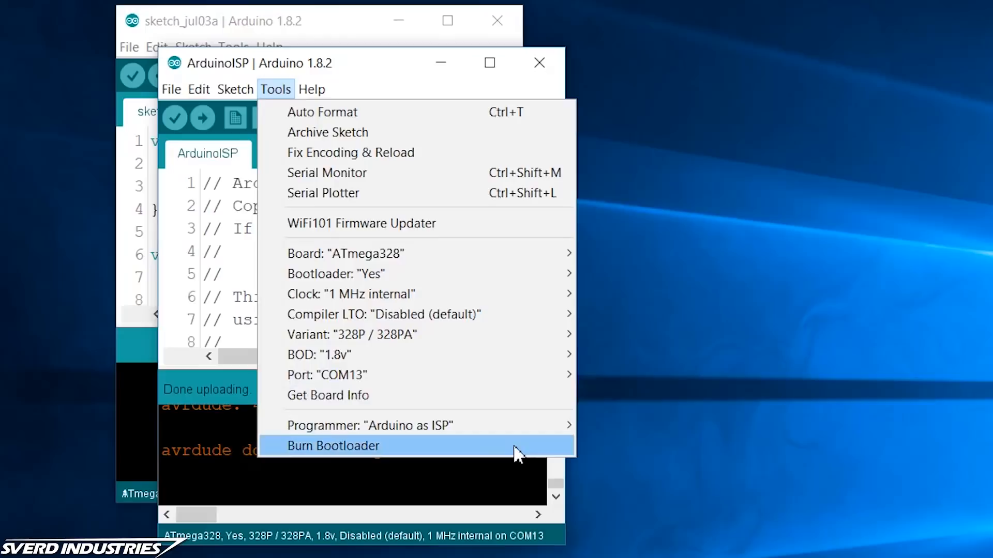
{"action": "left_click", "coordinate": [333, 445]}
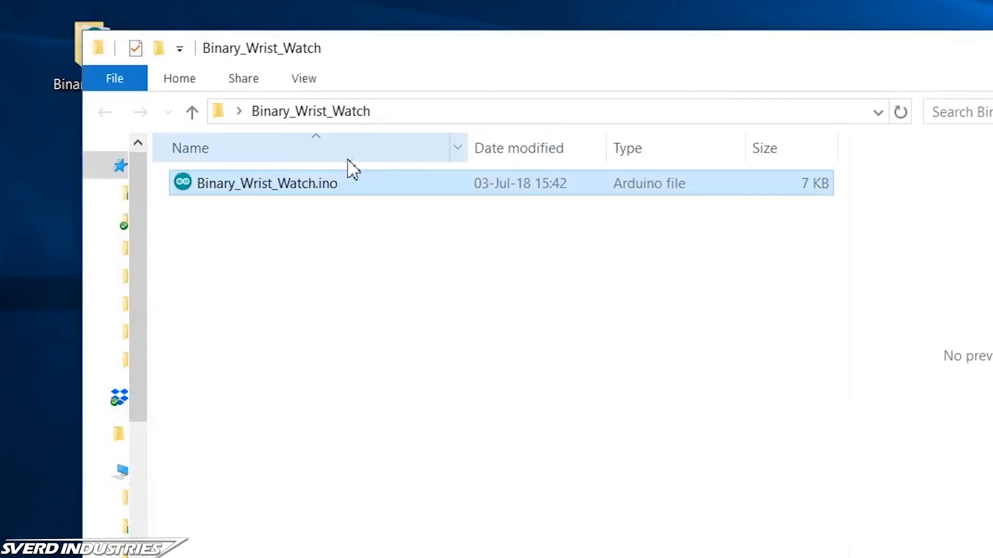
Open Binary_Wrist_Watch.ino from File Explorer into the Arduino IDE
{"action": "double_click", "coordinate": [267, 183]}
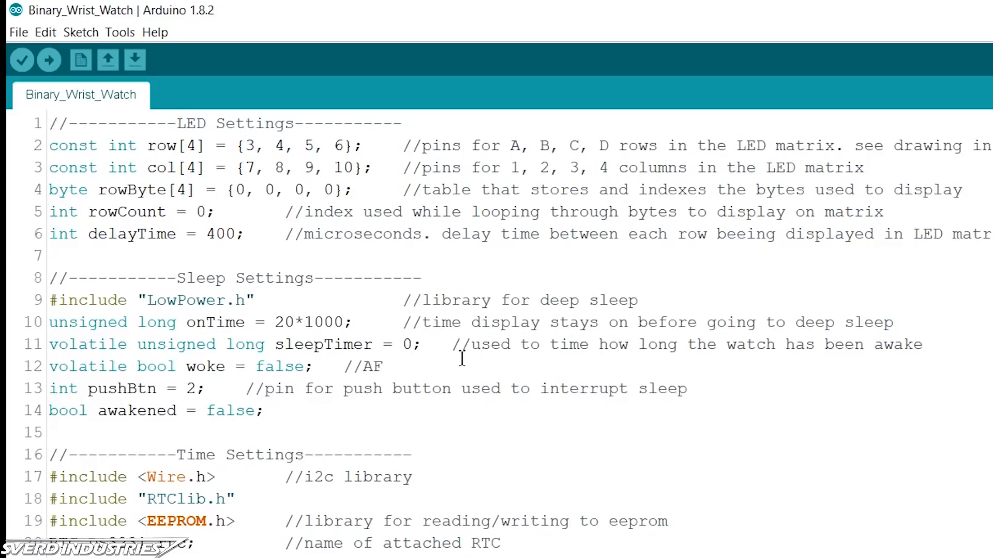
Comment out the rtc.adjust call on line 38 and upload the sketch to the watch
{"action": "left_click", "coordinate": [120, 32]}
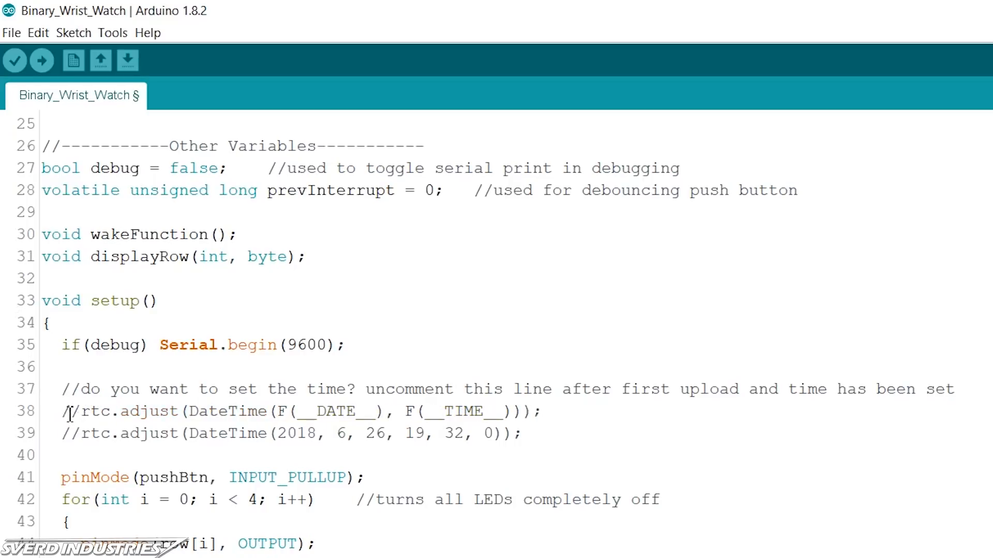
{"action": "left_click", "coordinate": [42, 60]}
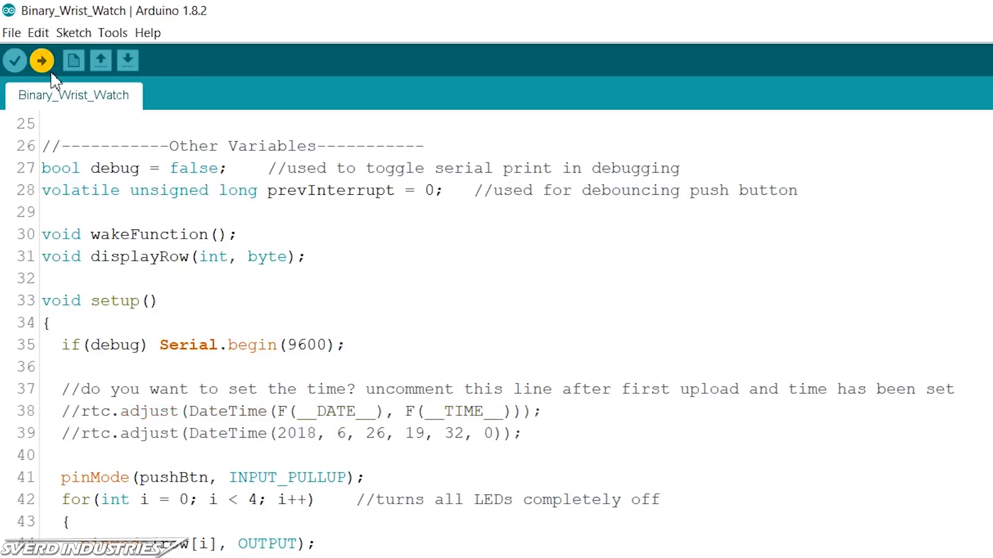
{"action": "left_click", "coordinate": [41, 60]}
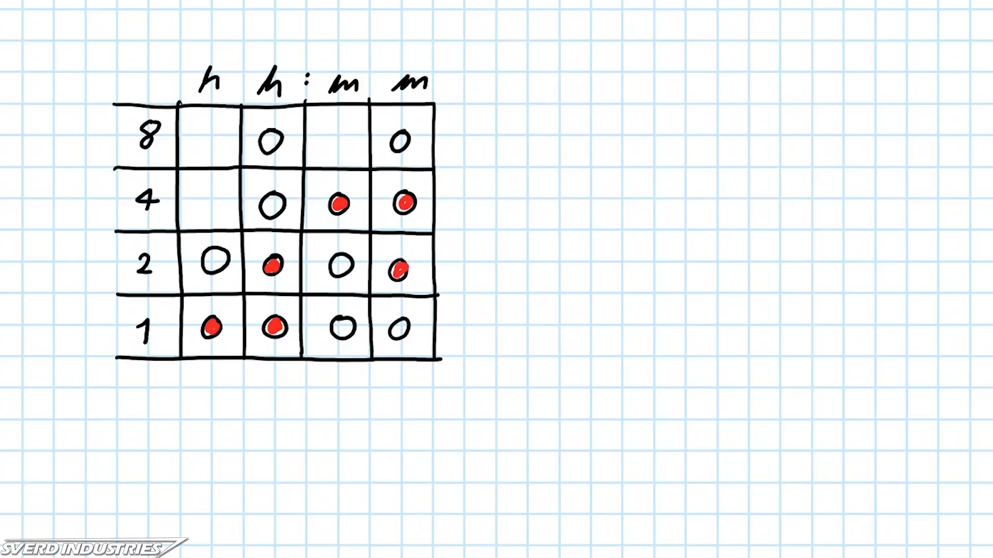
Fill the bottom-right minutes dot red and write 1 under the first hour column
{"action": "left_click", "coordinate": [398, 328]}
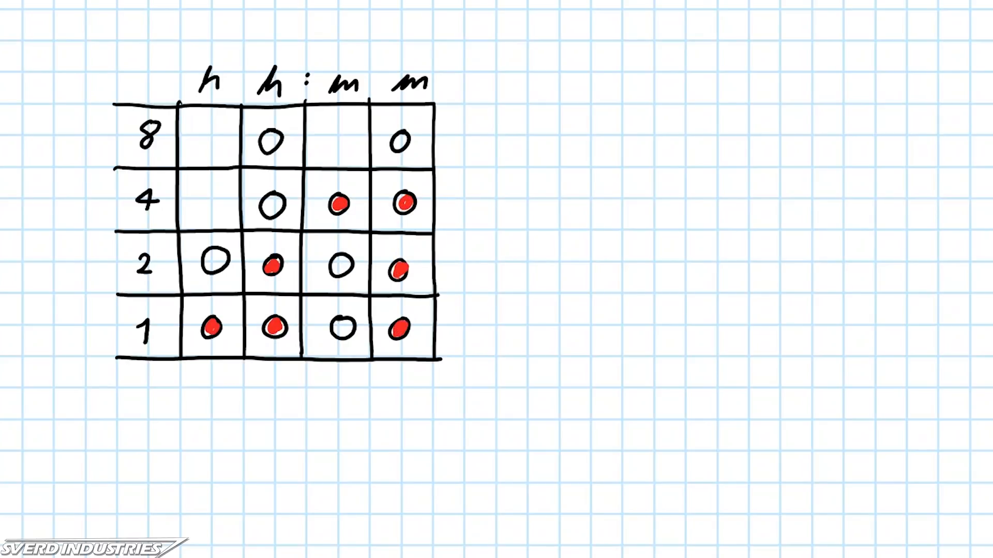
{"action": "type", "text": "1"}
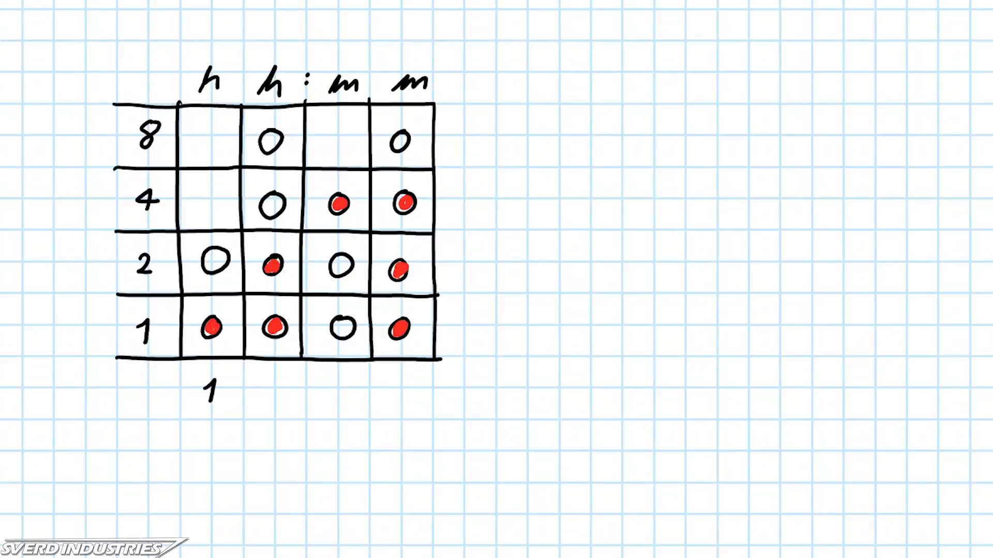